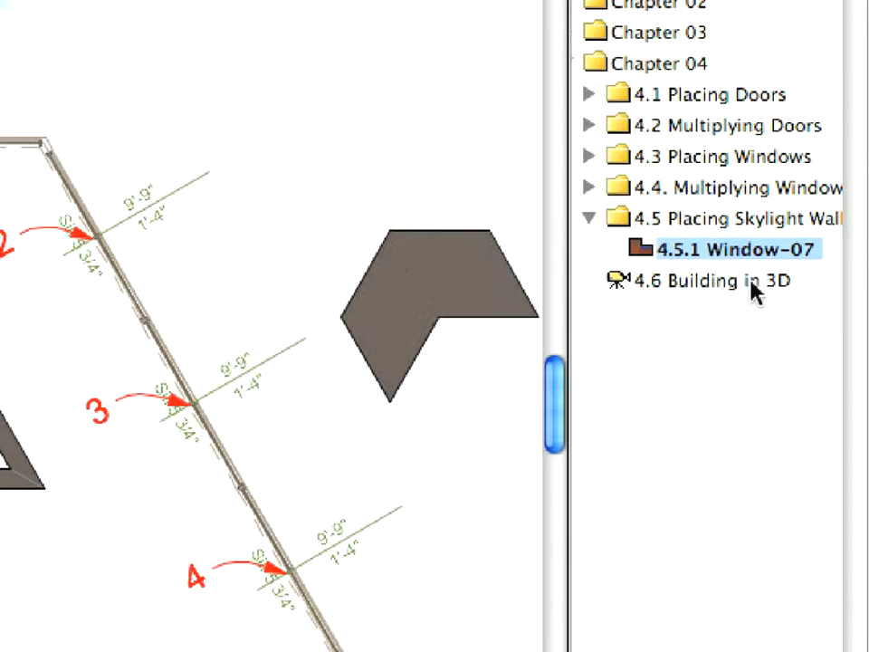
Step: Show the whole building model in 3D via the Navigator's '4.6 Building in 3D' view
double_click(716, 280)
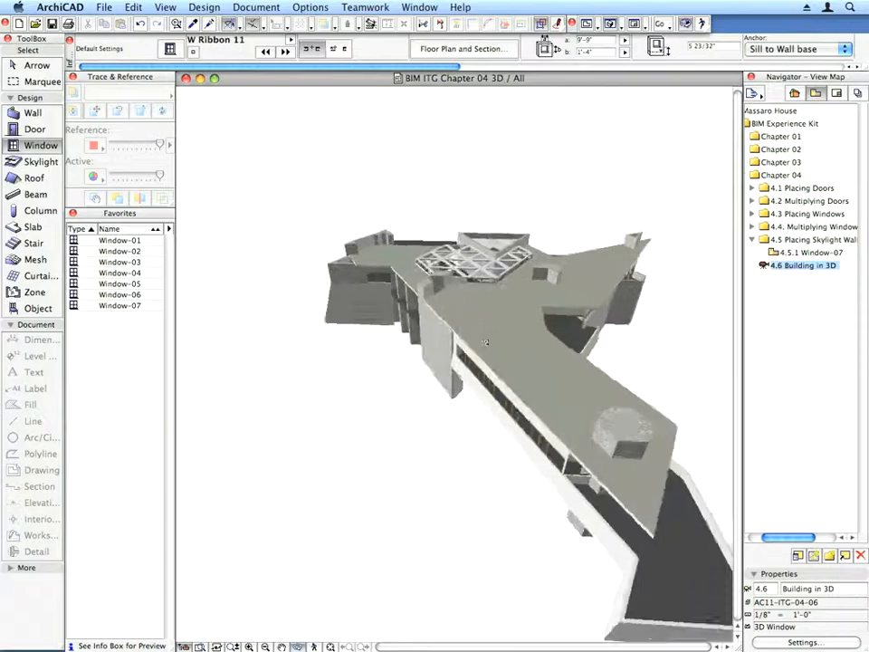